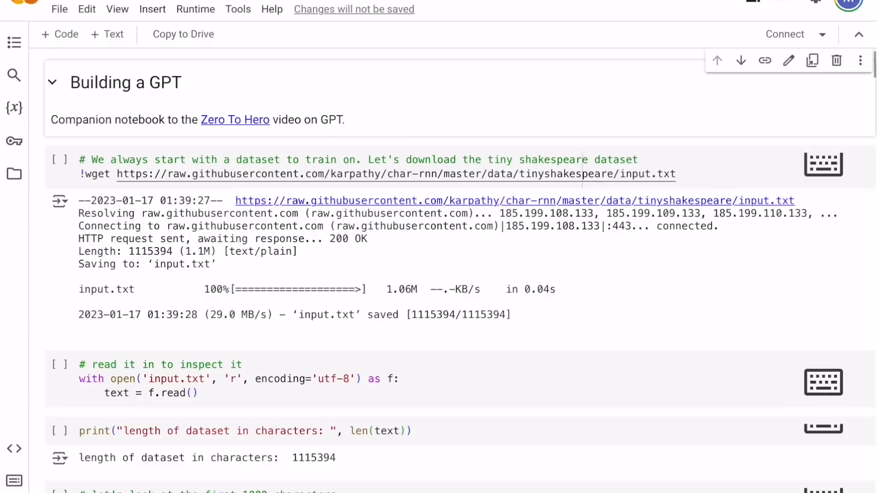
{"action": "scroll", "scroll_direction": "down", "scroll_amount": 3}
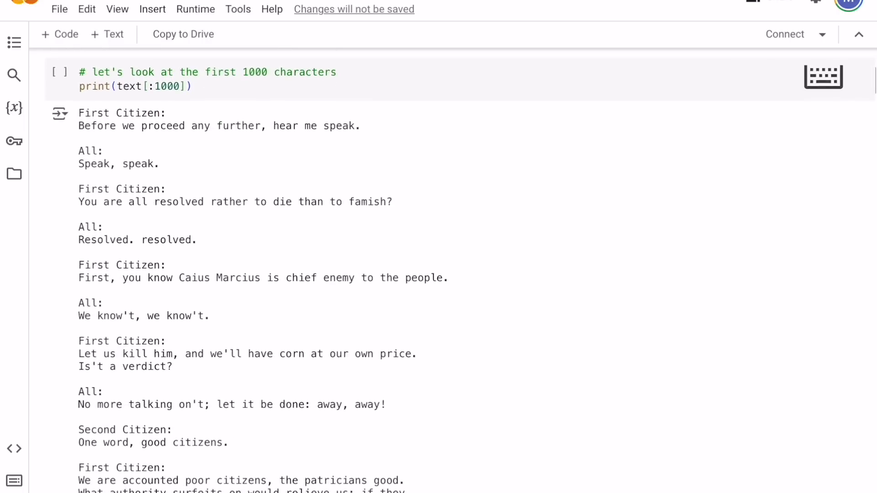